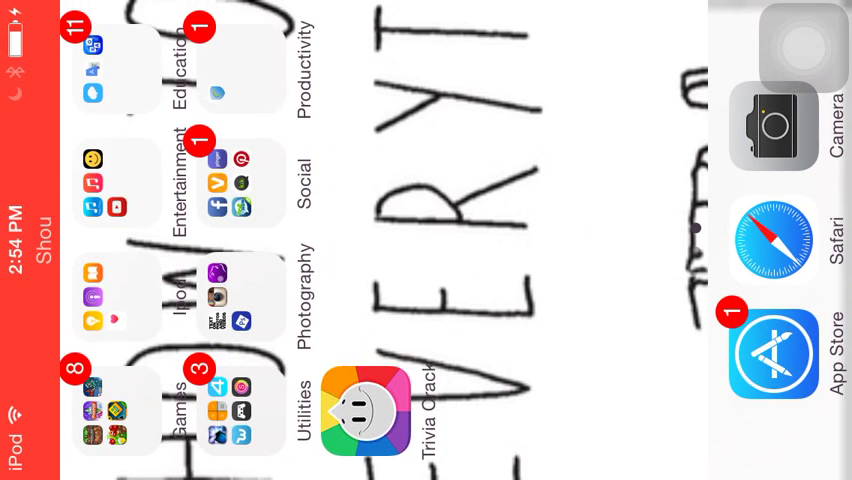
Launch Trivia Crack from the home screen
{"action": "left_click", "coordinate": [364, 410]}
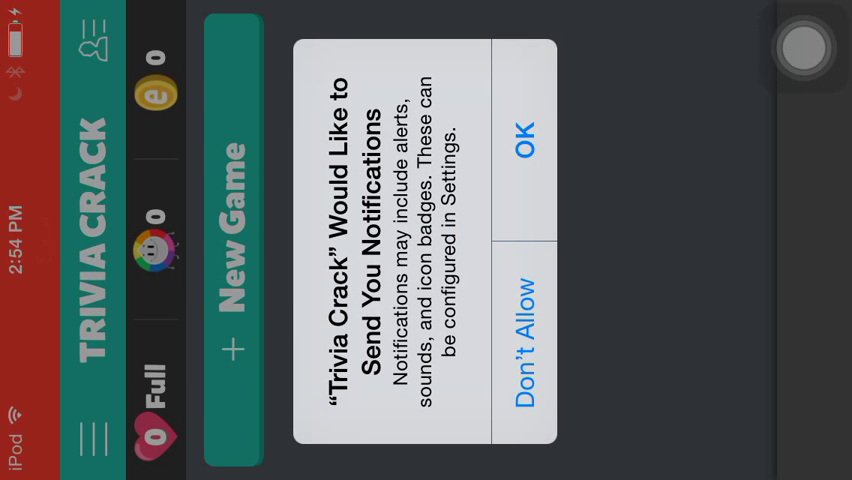
Refuse notifications and start a new game whose wheel lands on Geography
{"action": "left_click", "coordinate": [528, 132]}
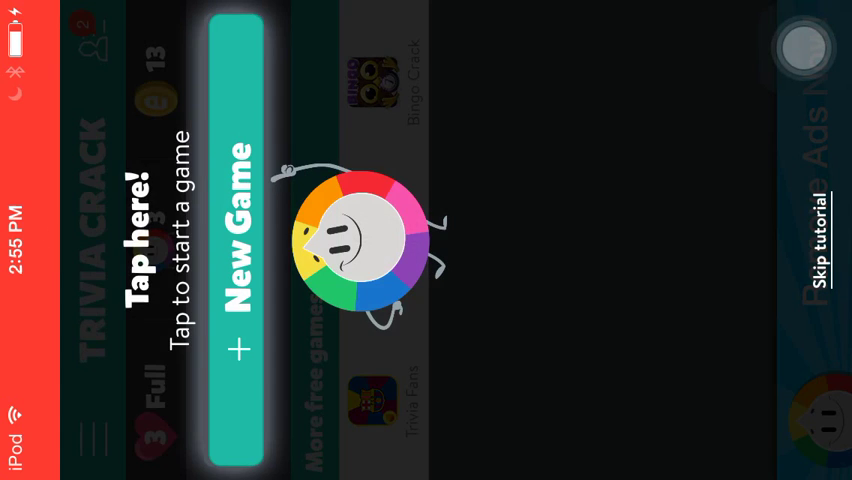
{"action": "left_click", "coordinate": [232, 240]}
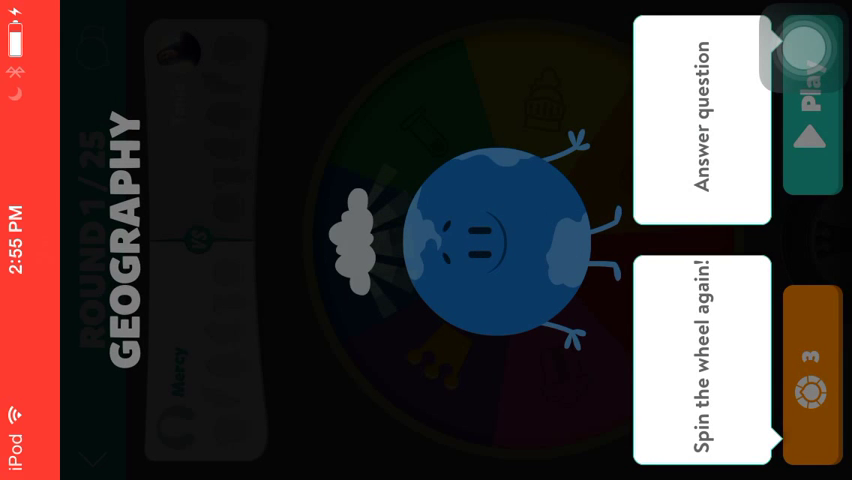
Dismiss the Geography result and switch the device into airplane mode
{"action": "left_click", "coordinate": [704, 356]}
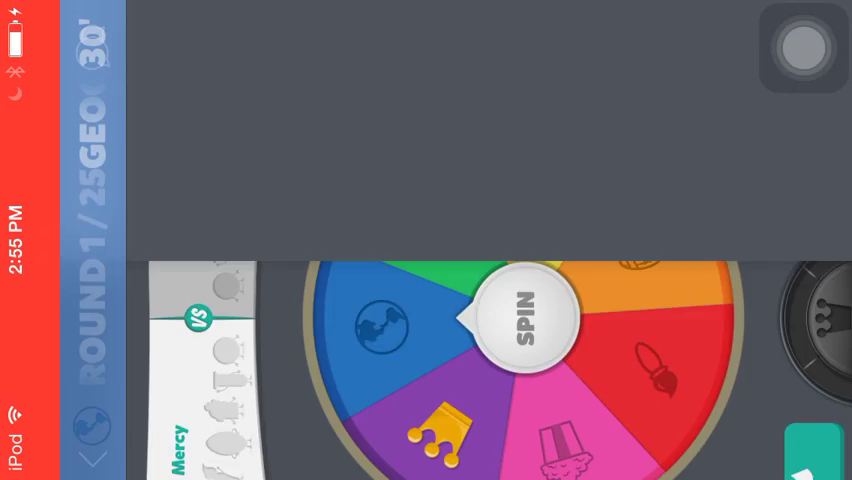
{"action": "left_click", "coordinate": [524, 318]}
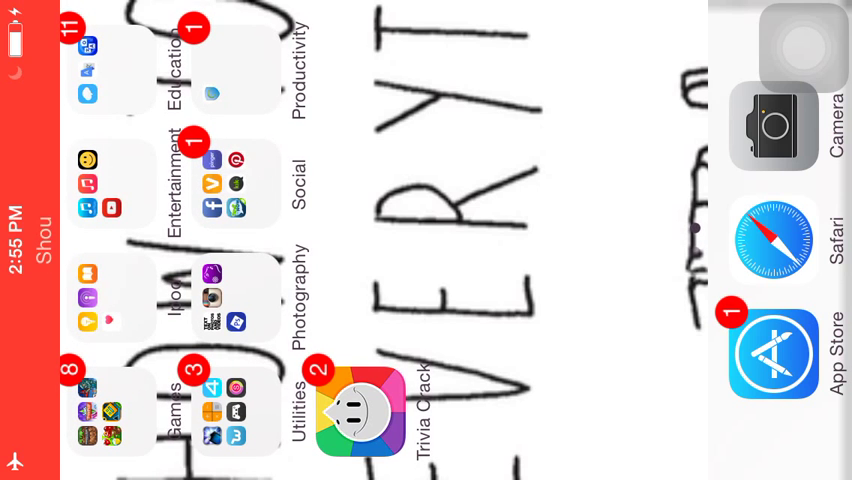
Bring up the App Switcher with the recently used apps
{"action": "left_click", "coordinate": [356, 408]}
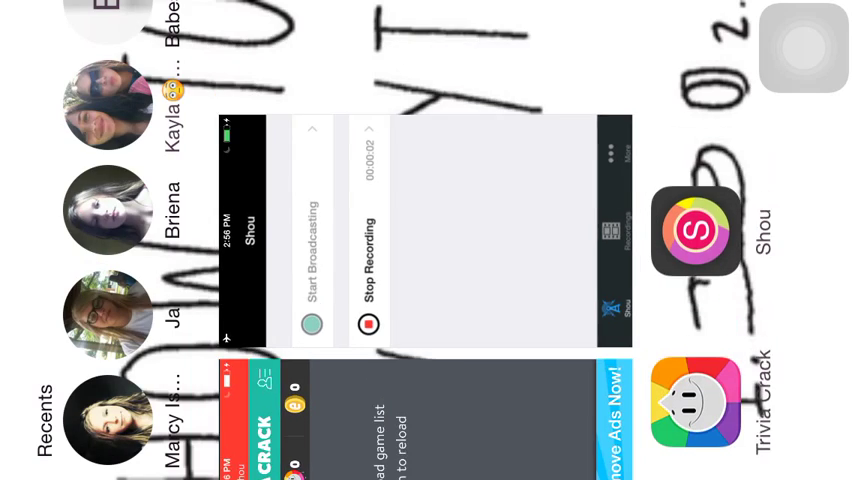
Return to Trivia Crack and acknowledge the no-connection error to reach the games list
{"action": "scroll", "scroll_direction": "up", "scroll_amount": 3}
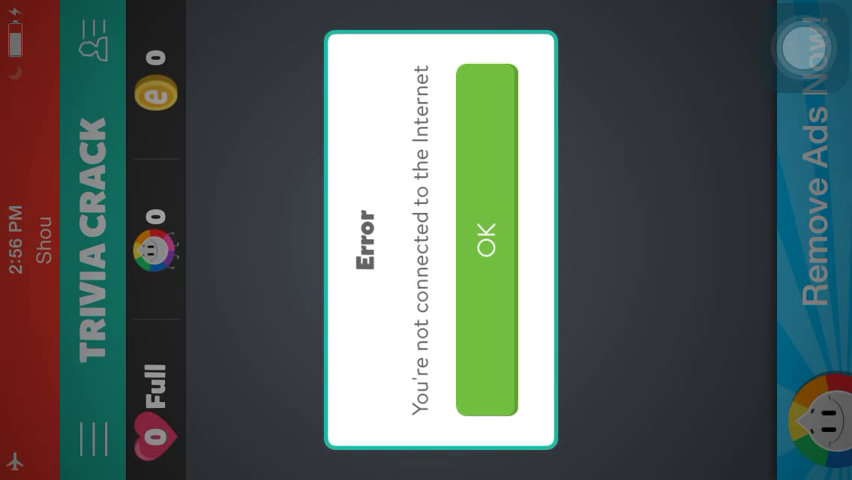
{"action": "left_click", "coordinate": [484, 240]}
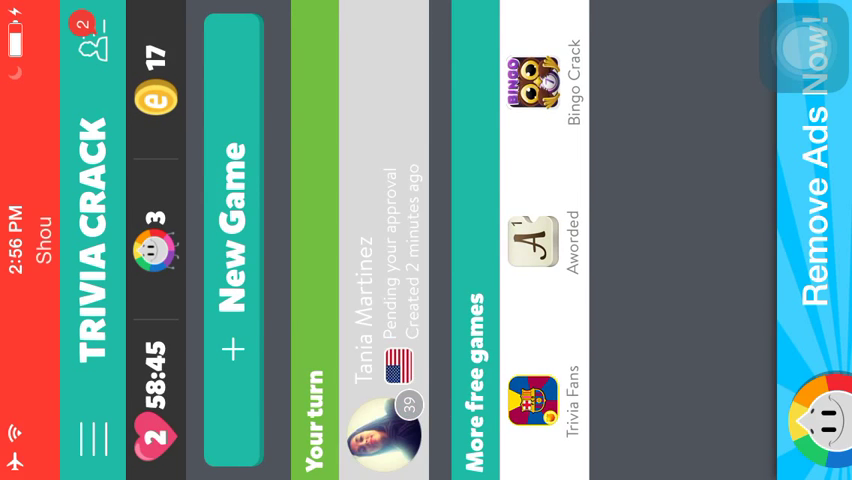
Reopen the game awaiting your turn and re-spin the wheel onto Geography
{"action": "left_click", "coordinate": [384, 434]}
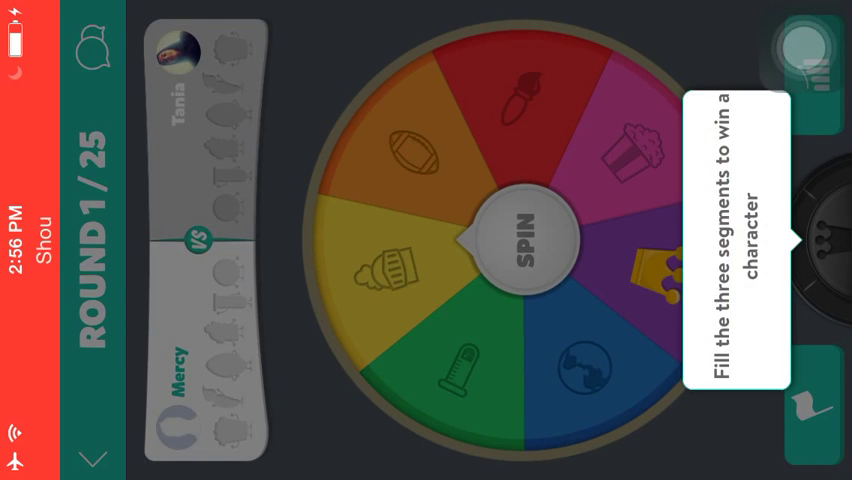
{"action": "left_click", "coordinate": [522, 238]}
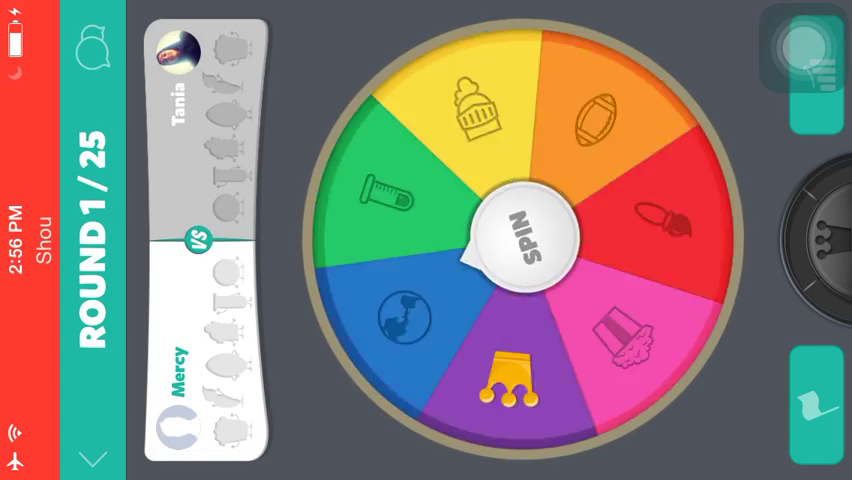
{"action": "left_click", "coordinate": [524, 236]}
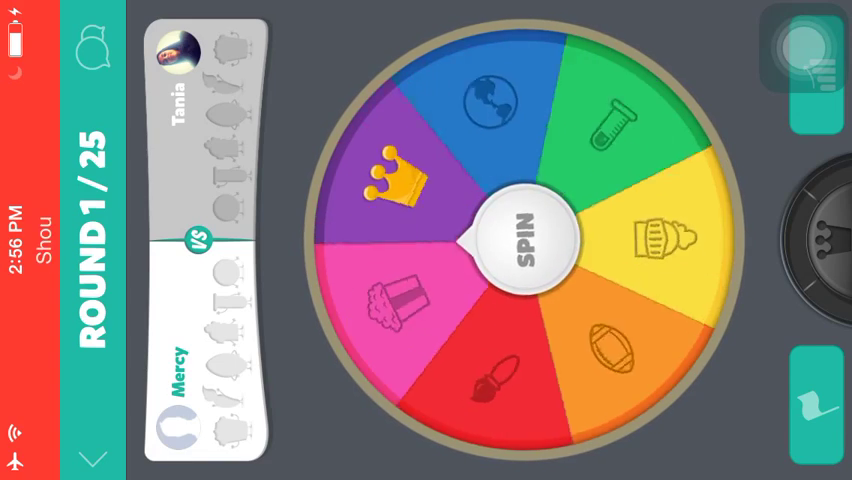
{"action": "left_click", "coordinate": [530, 238]}
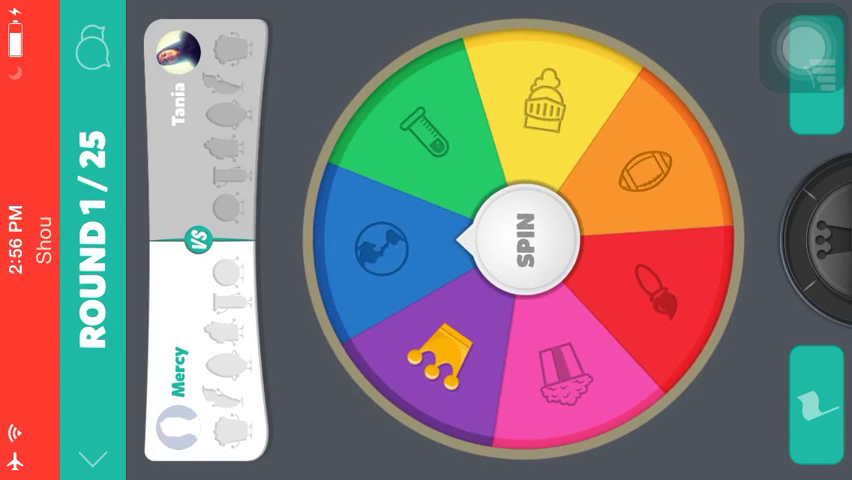
{"action": "left_click", "coordinate": [528, 236]}
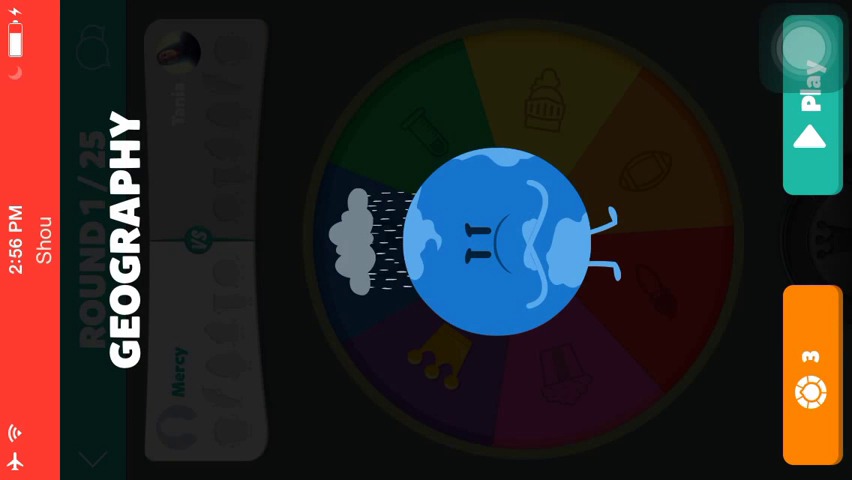